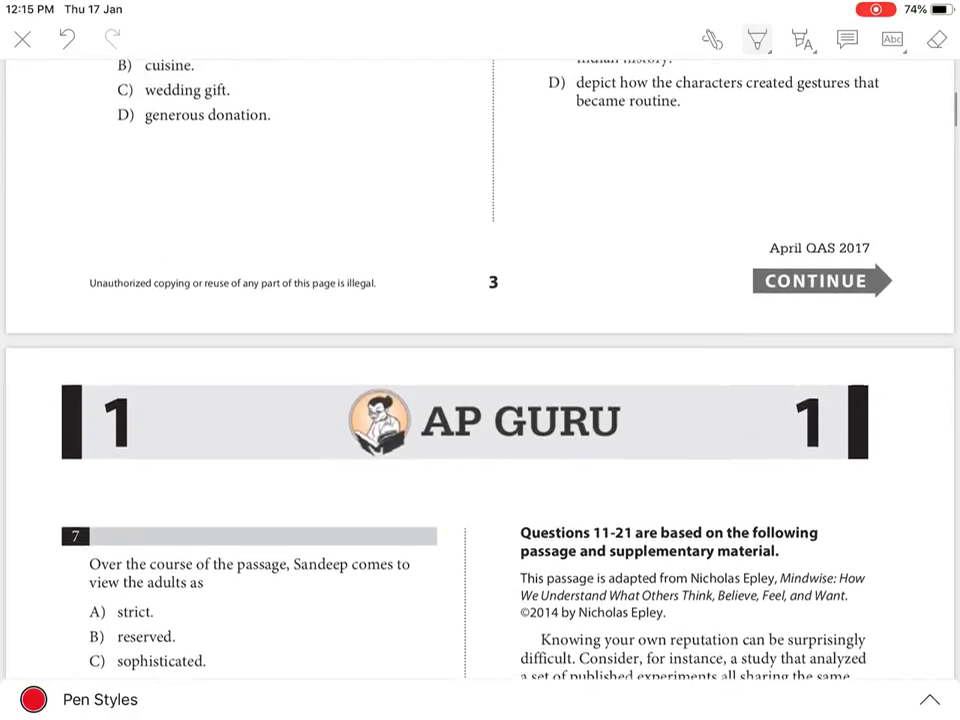
{"action": "scroll", "scroll_direction": "up", "scroll_amount": 3}
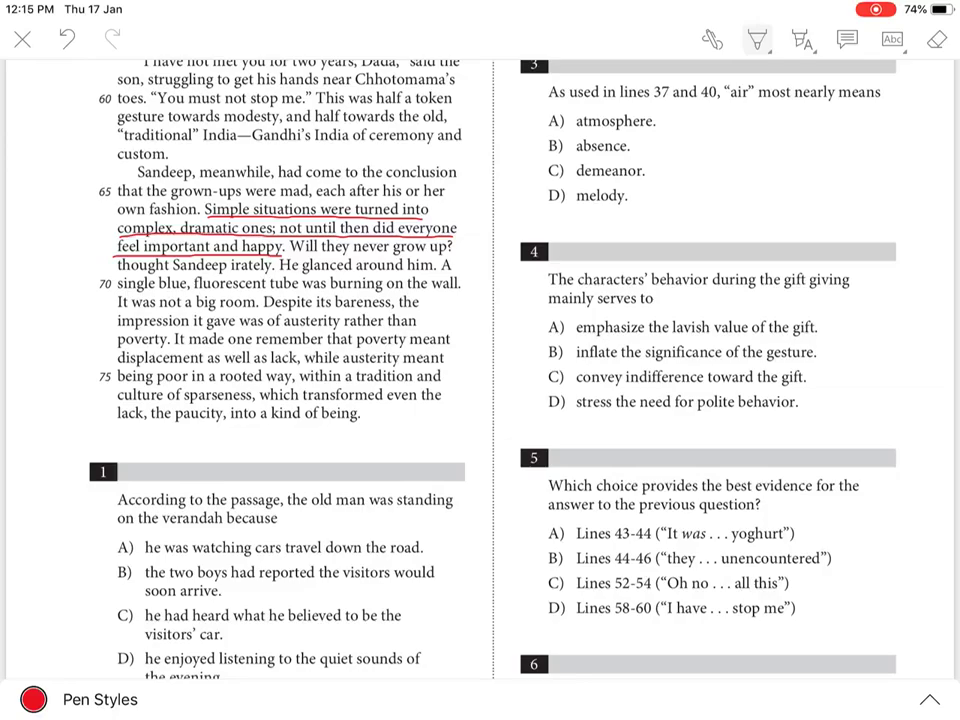
{"action": "scroll", "scroll_direction": "down", "scroll_amount": 3}
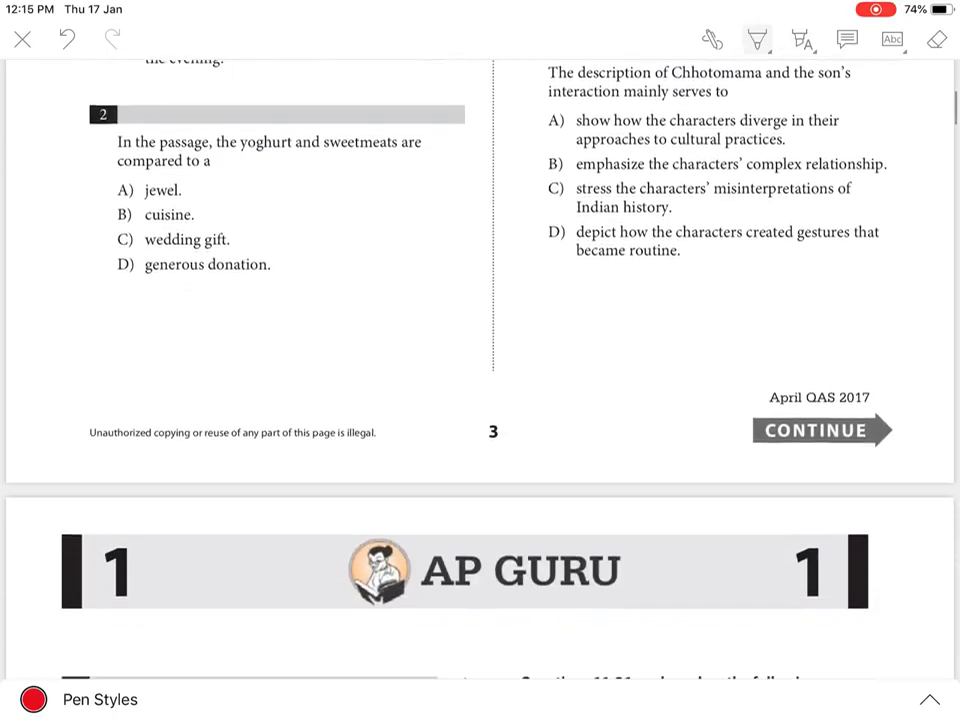
{"action": "scroll", "scroll_direction": "down", "scroll_amount": 3}
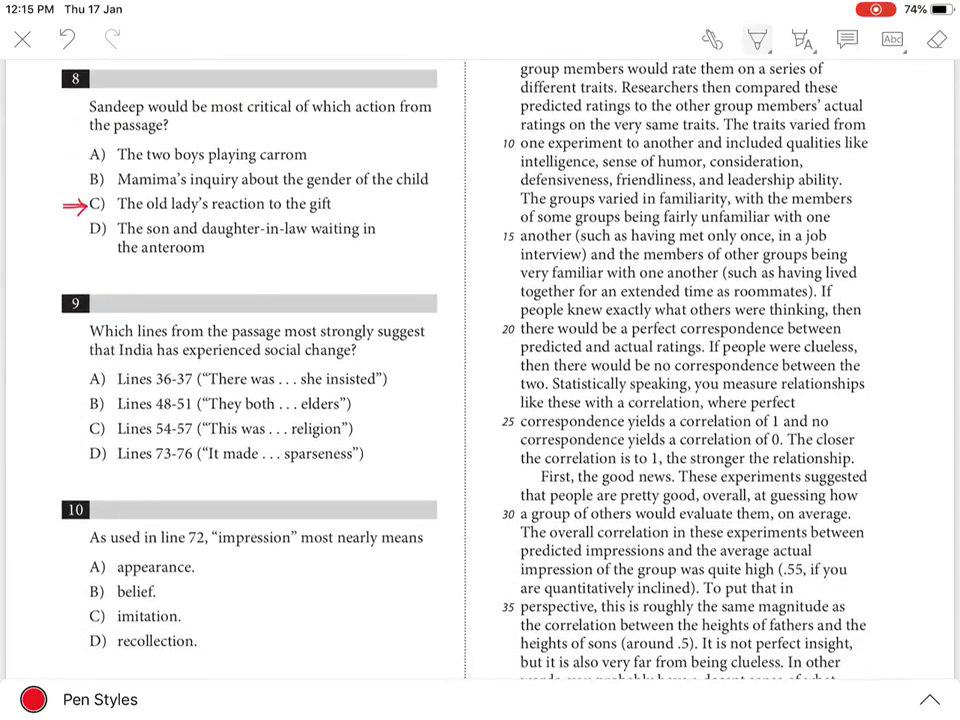